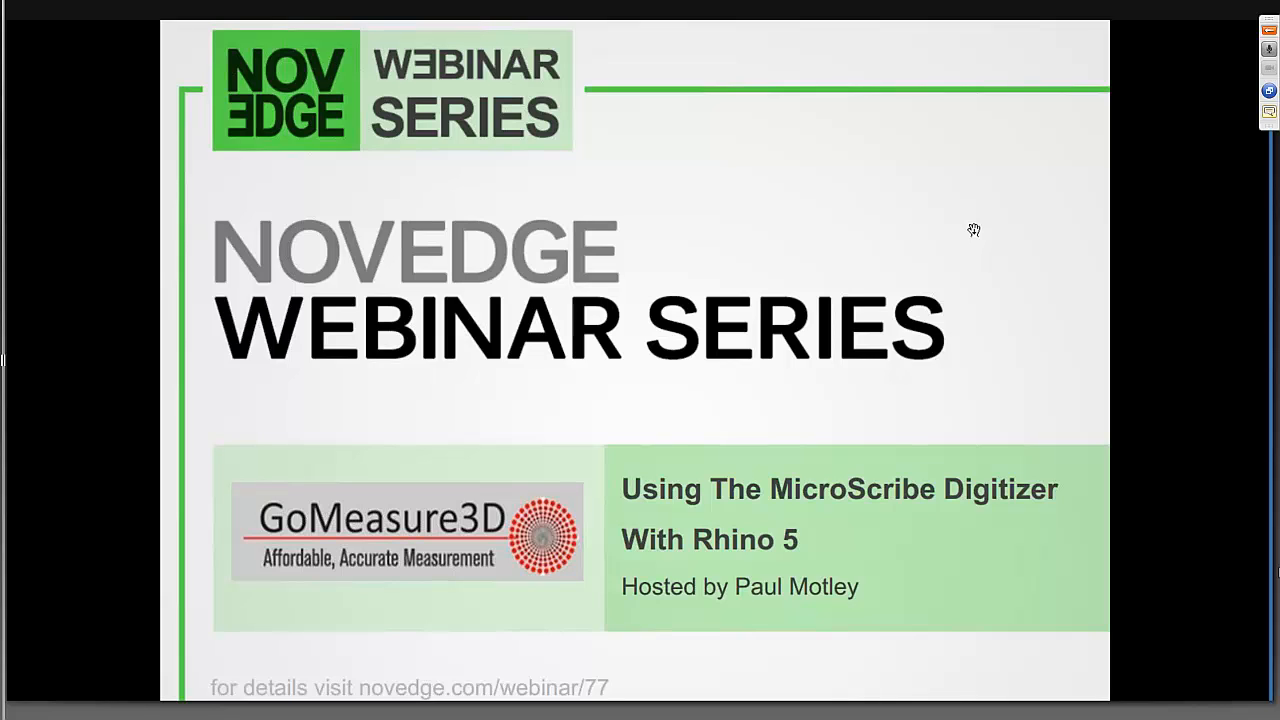
mouse_move(925, 386)
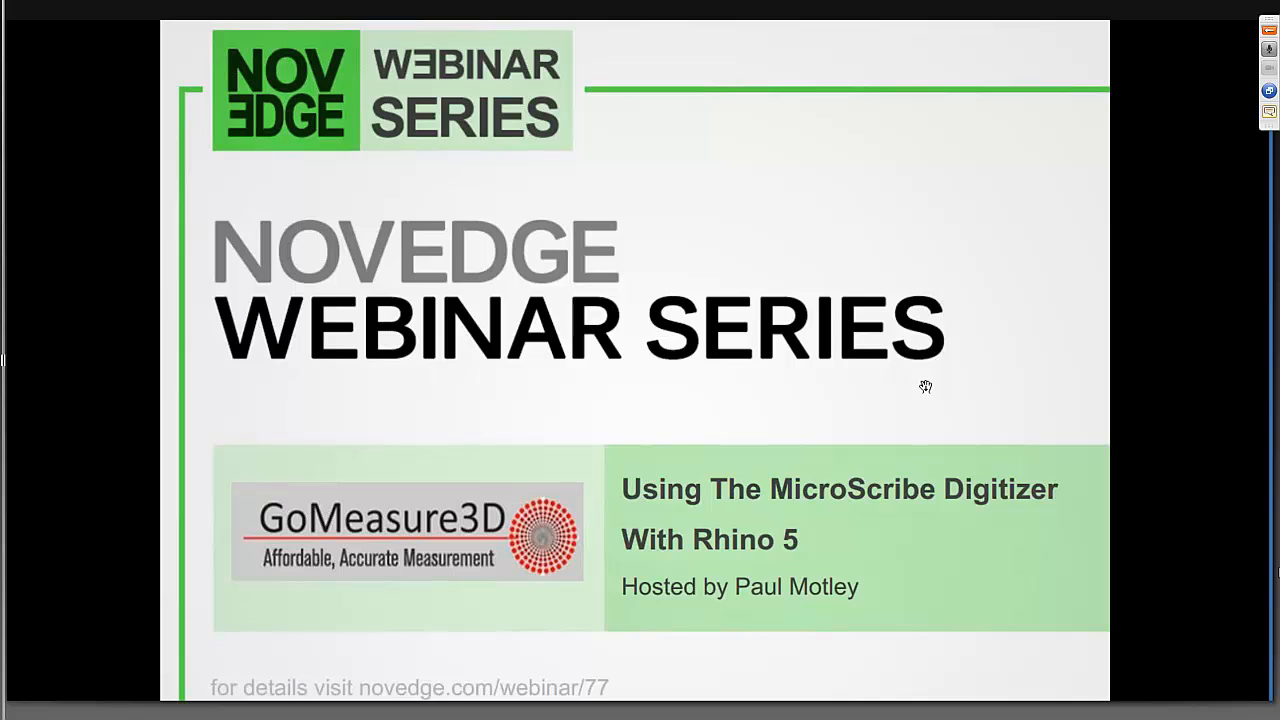
mouse_move(945, 490)
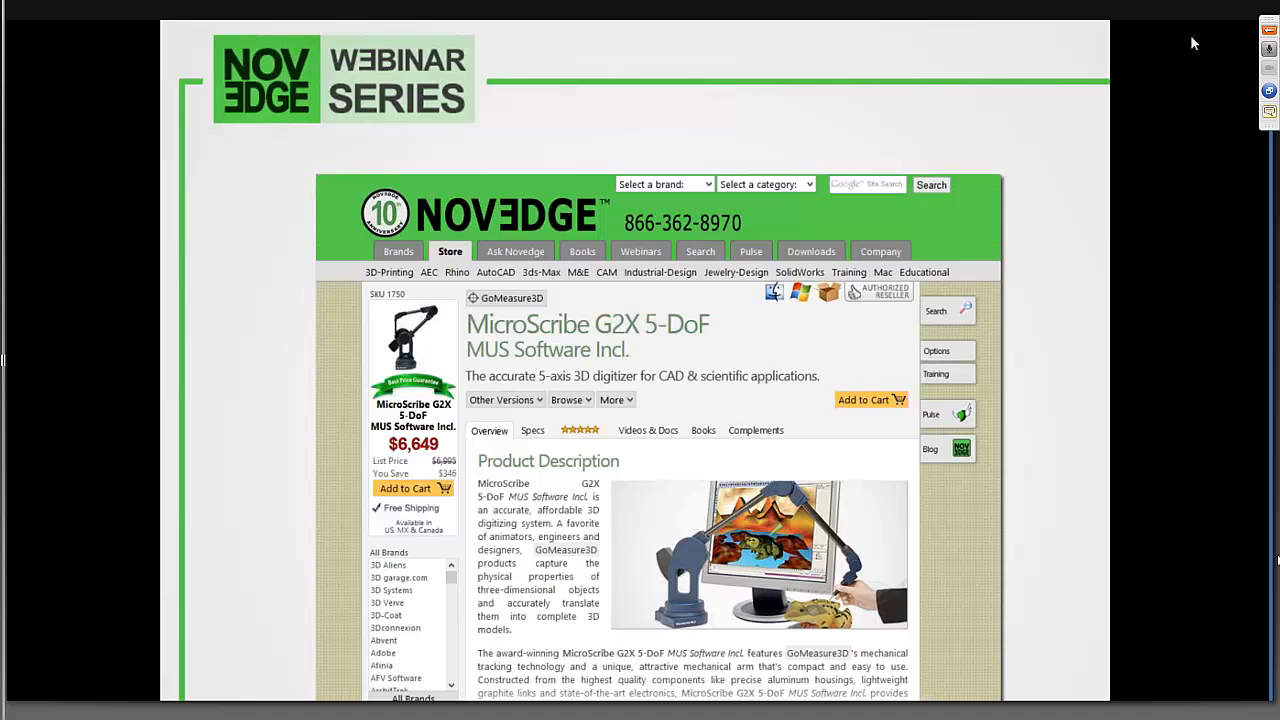
mouse_move(863, 368)
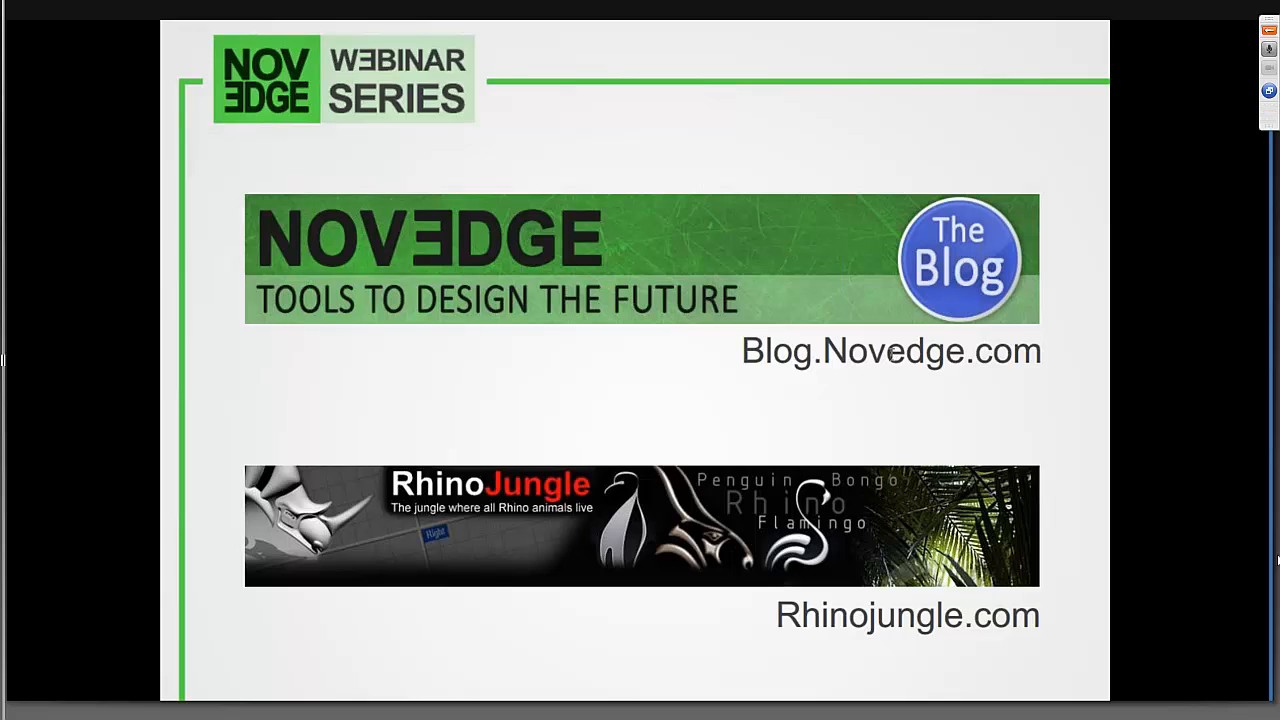
mouse_move(605, 373)
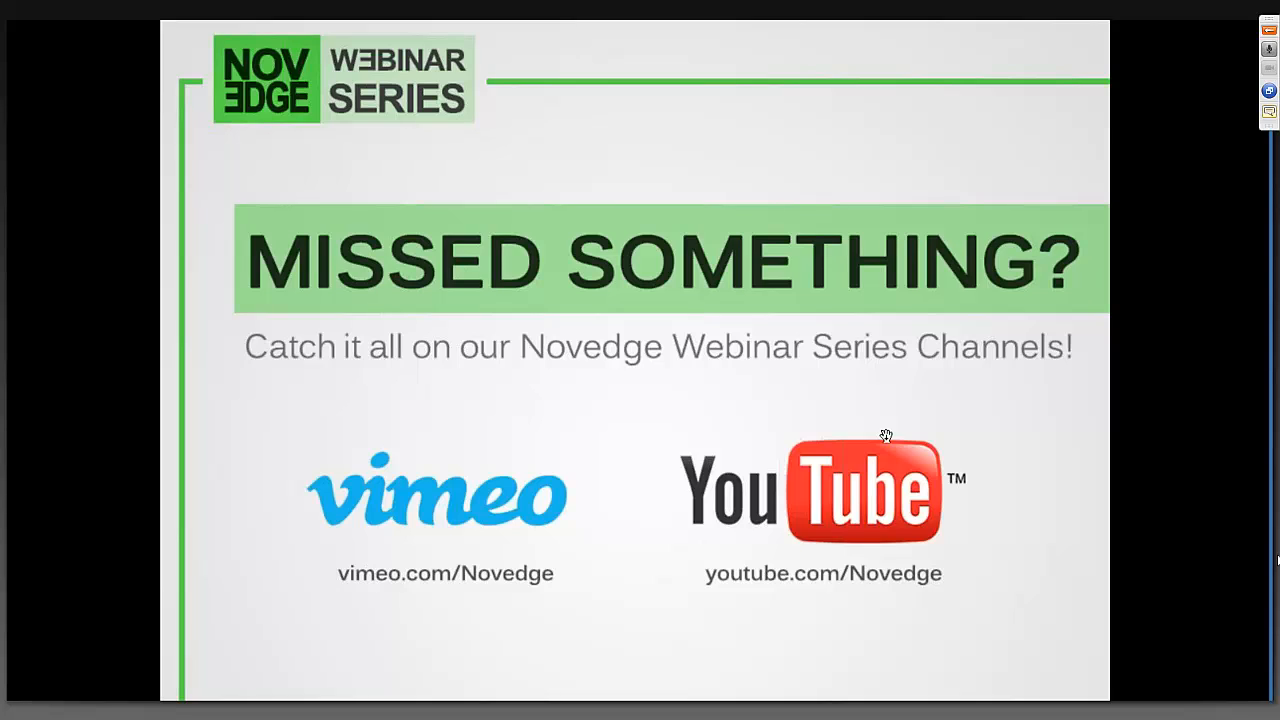
mouse_move(912, 519)
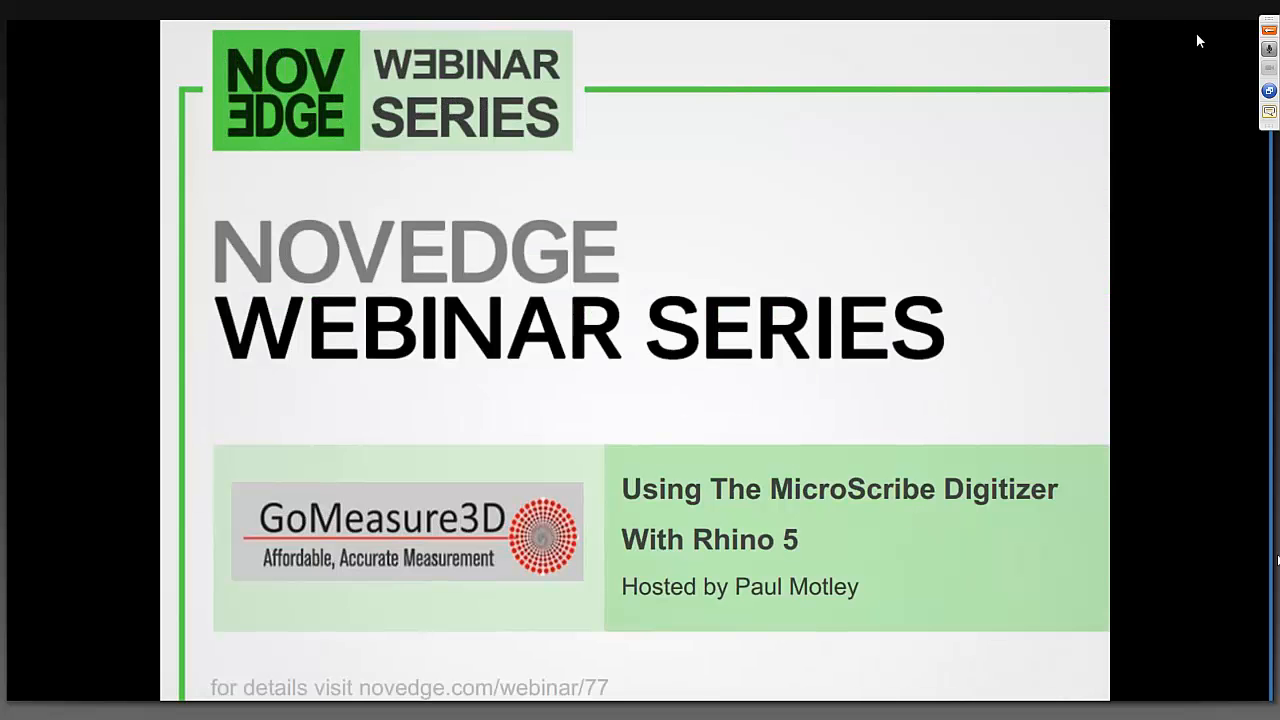
mouse_move(1159, 279)
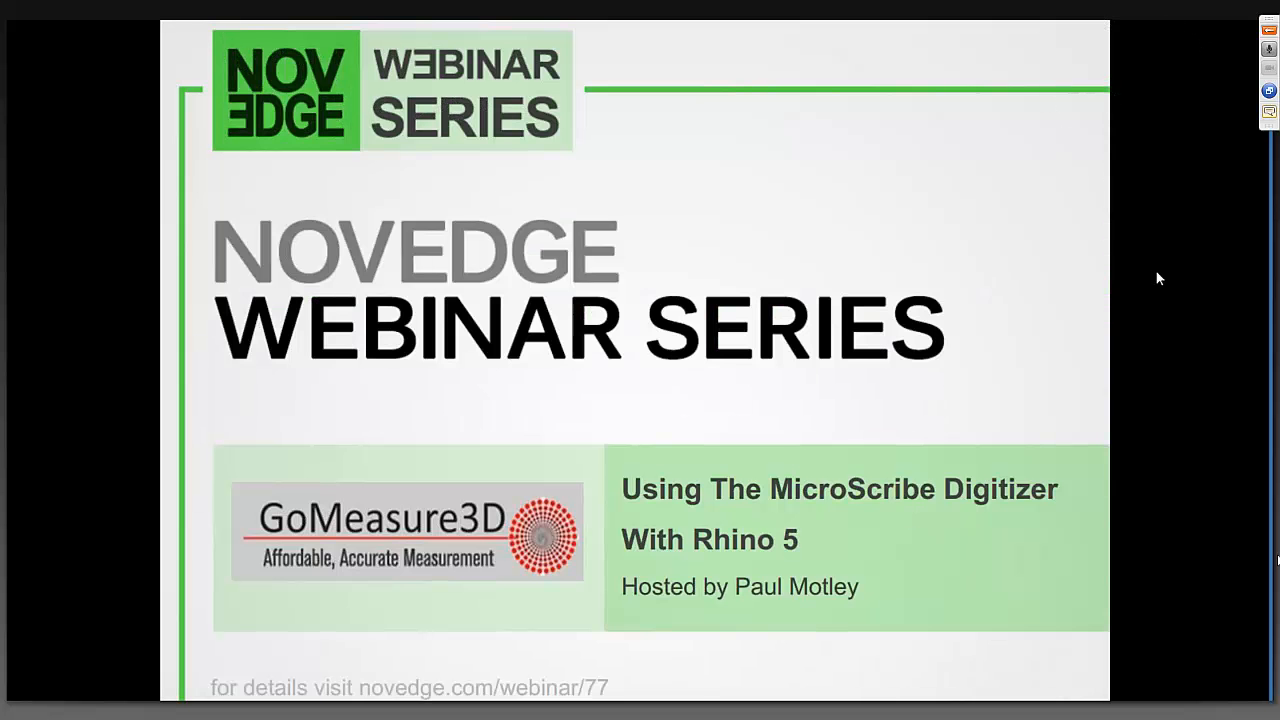
mouse_move(1187, 333)
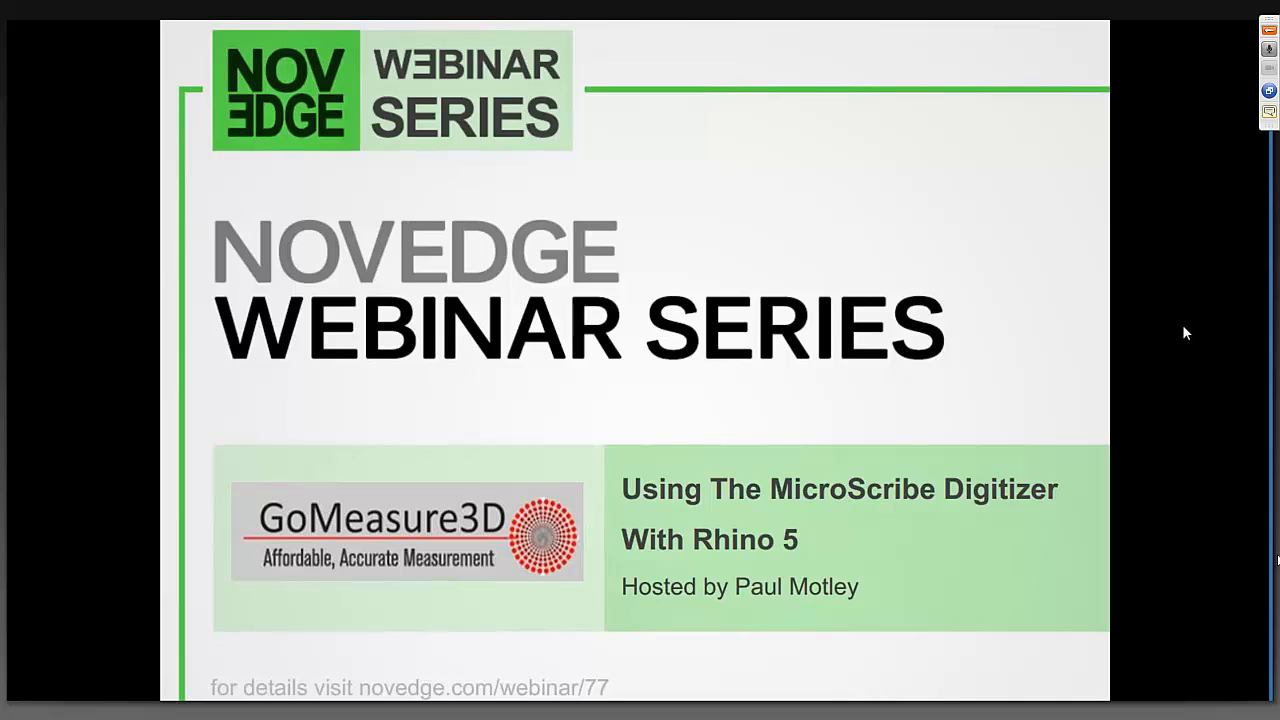
mouse_move(1096, 88)
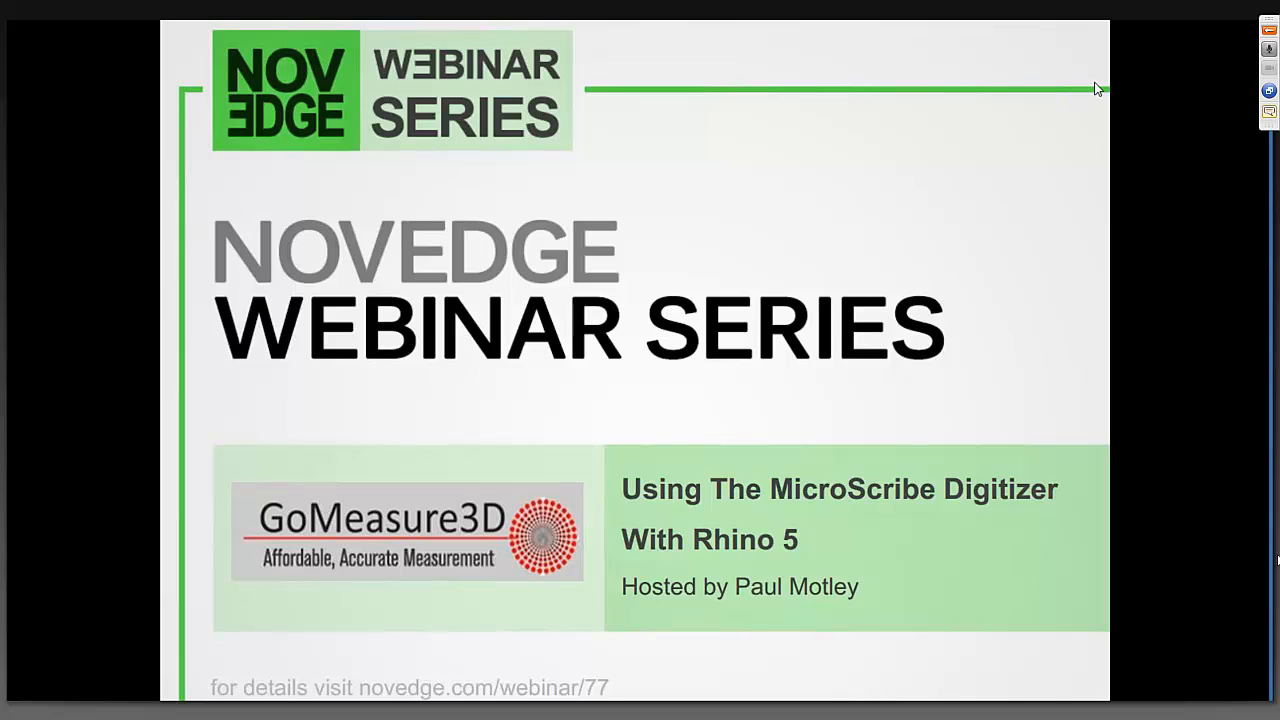
mouse_move(1193, 305)
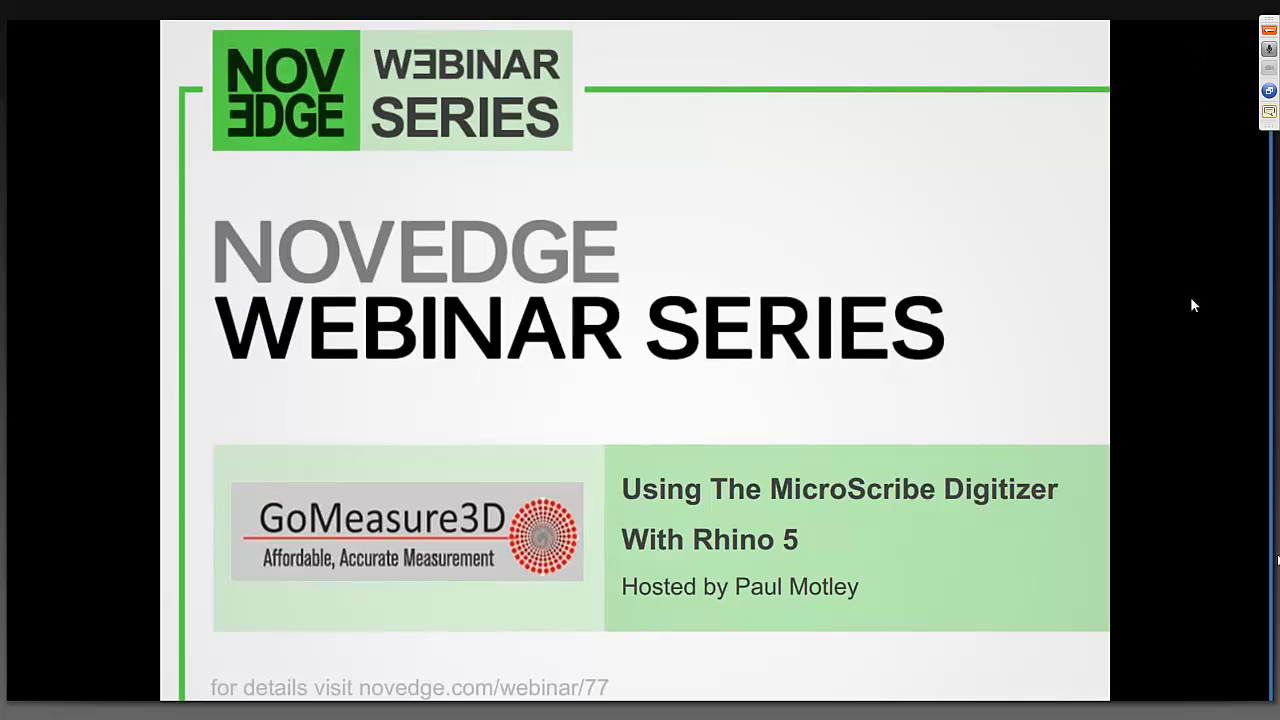
mouse_move(1052, 81)
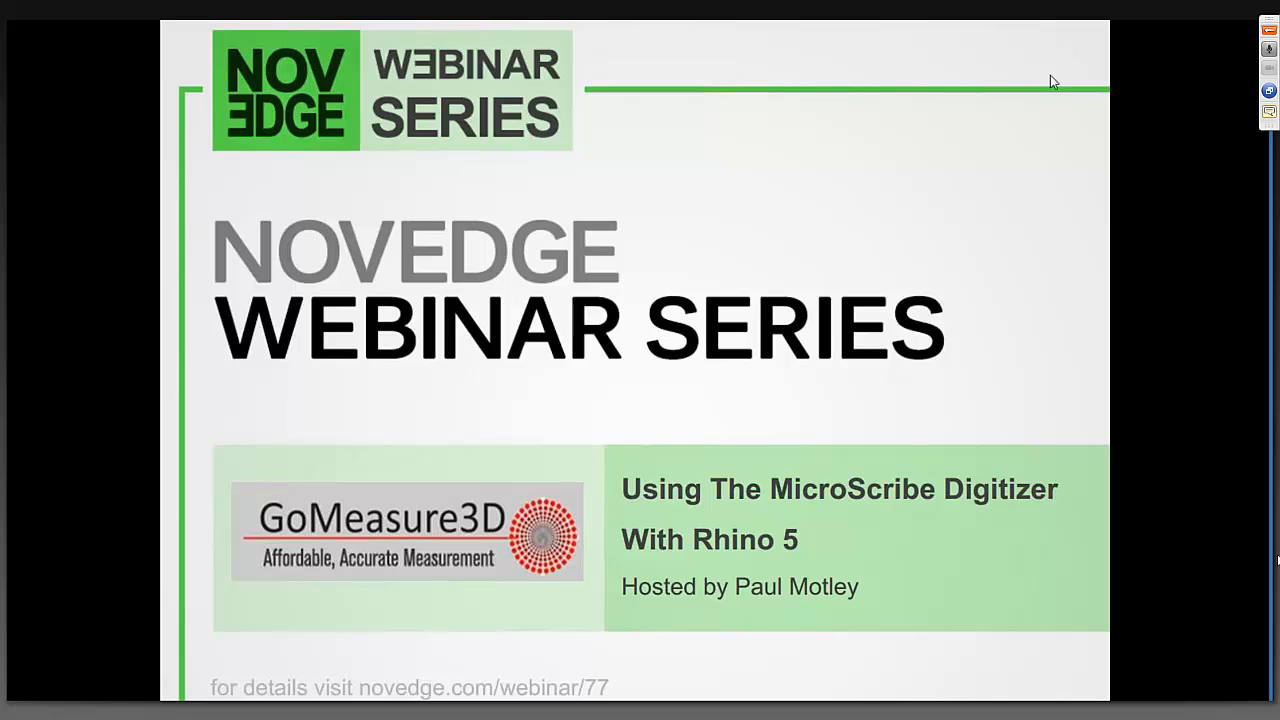